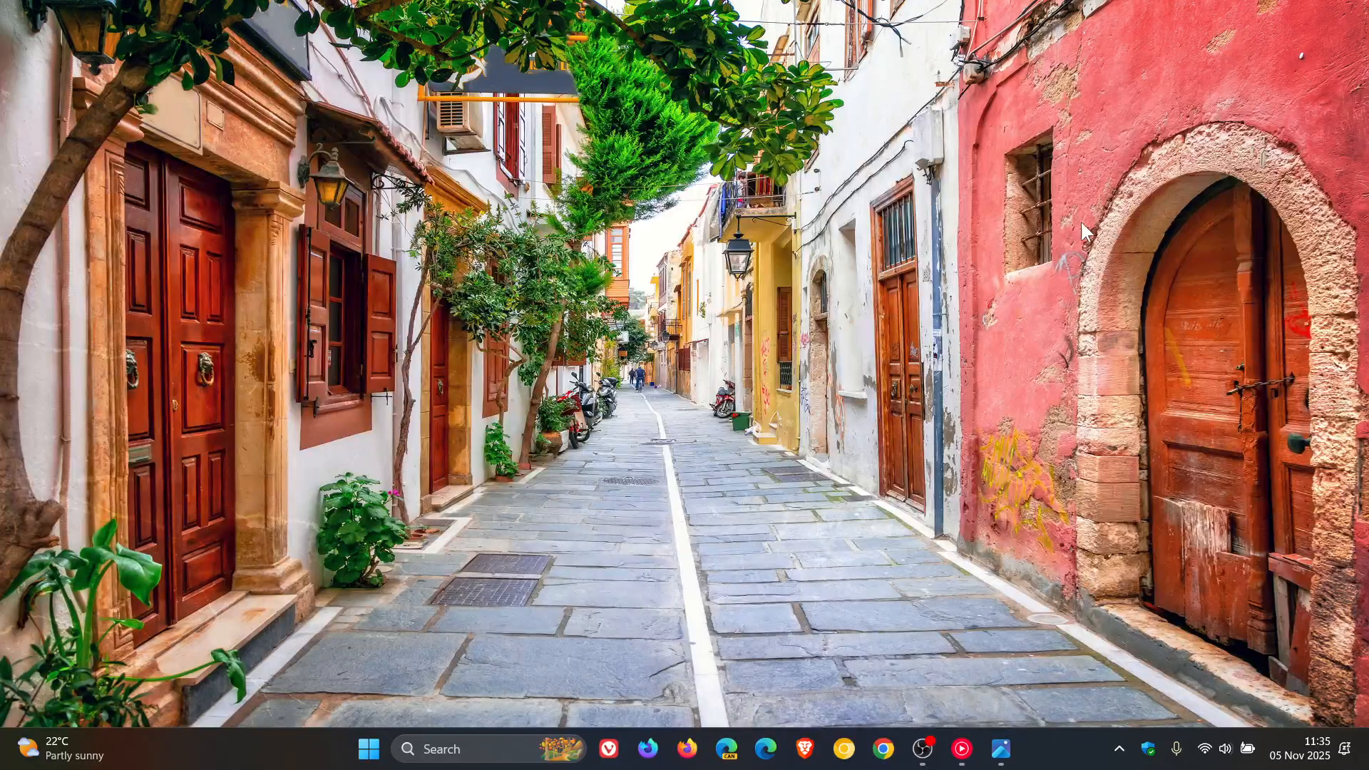
mouse_move(1078, 402)
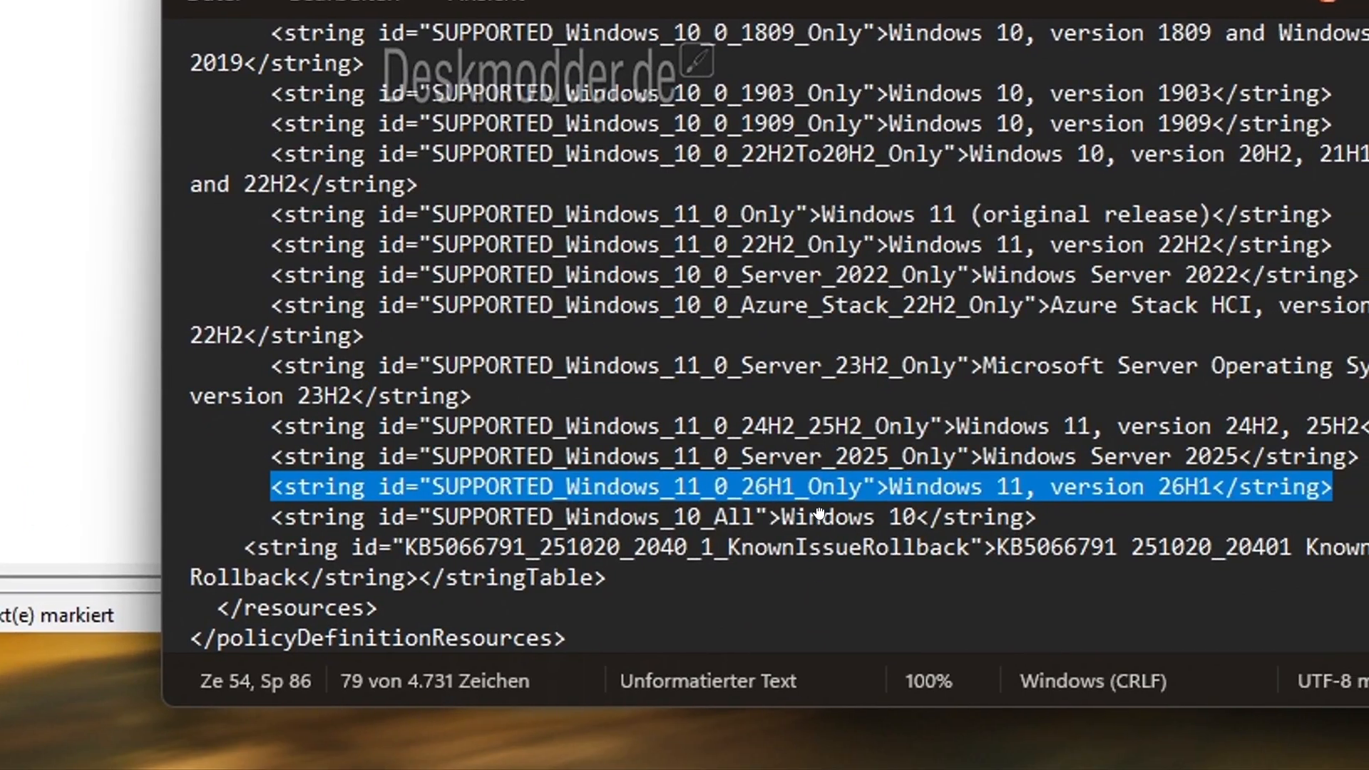
mouse_move(602, 516)
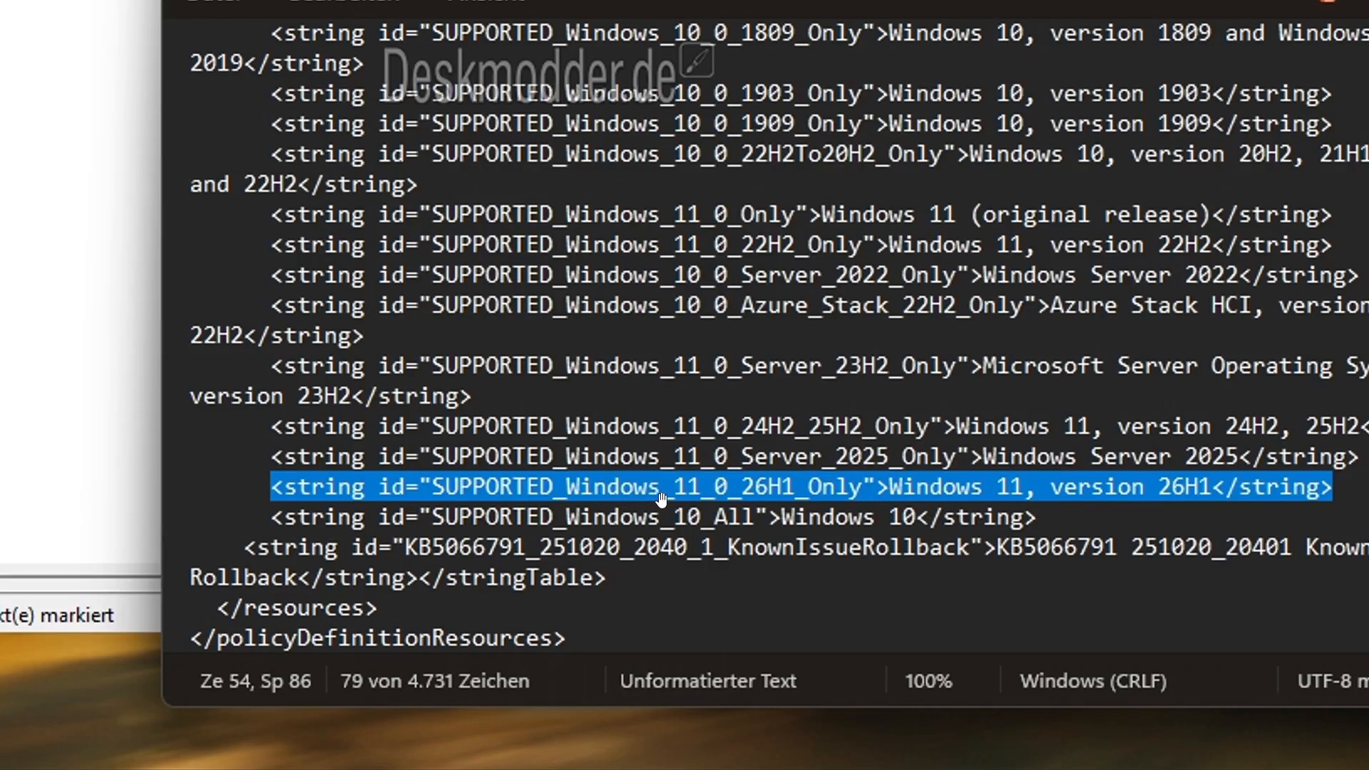
mouse_move(1021, 487)
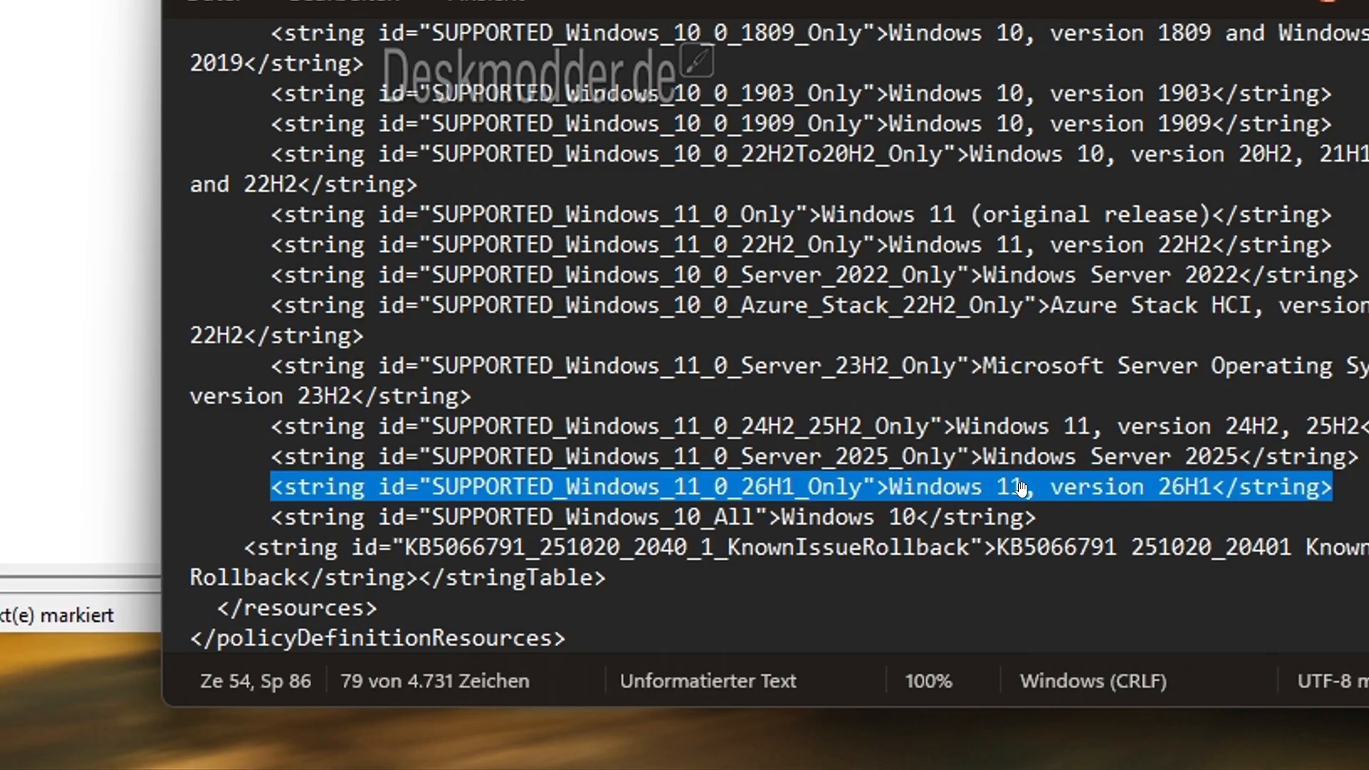
mouse_move(1231, 505)
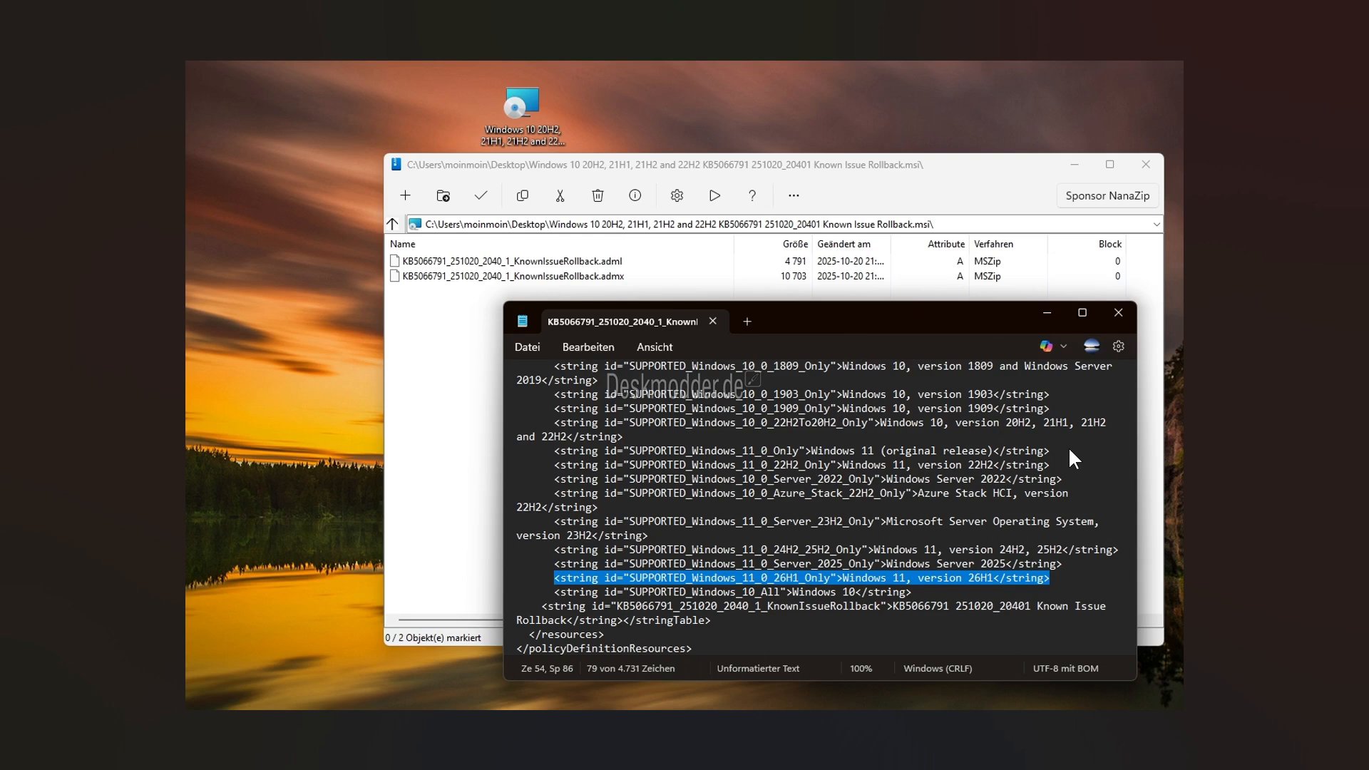
mouse_move(967, 375)
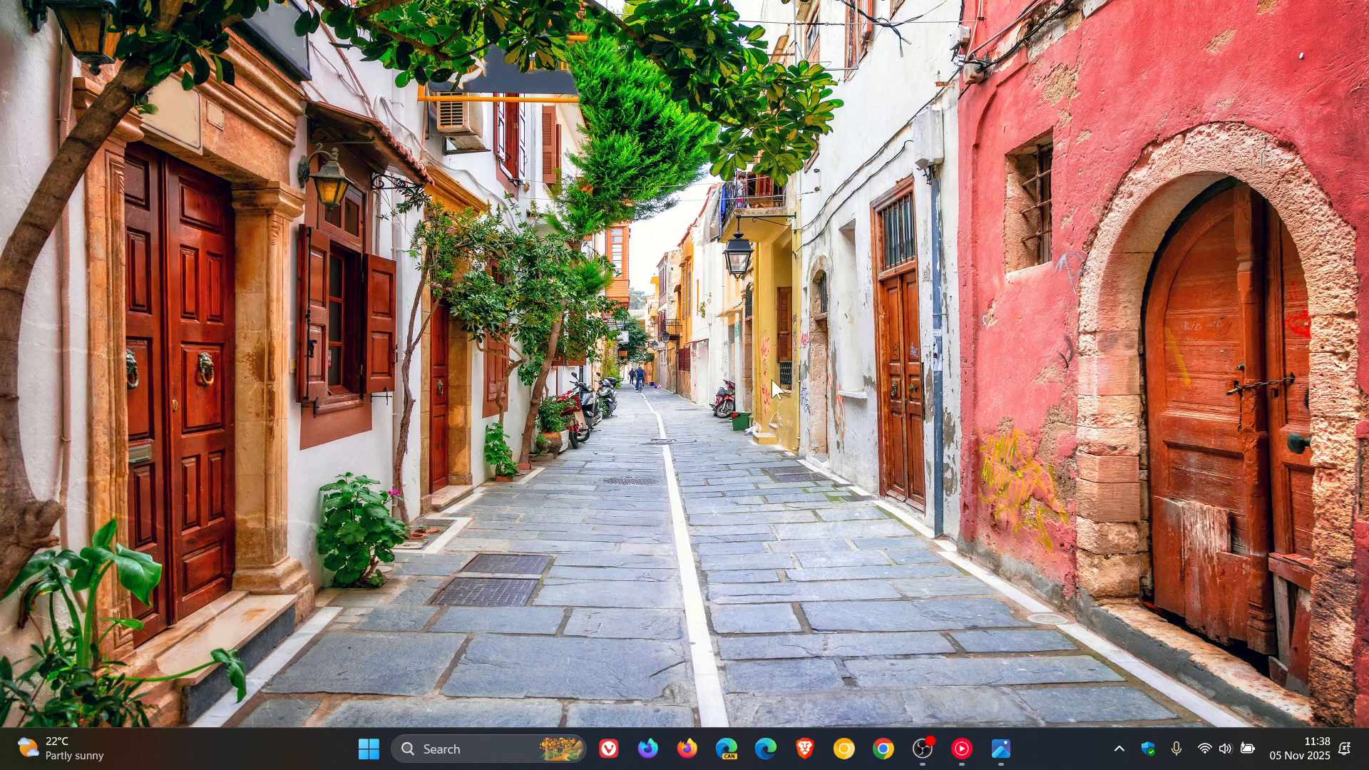
mouse_move(814, 345)
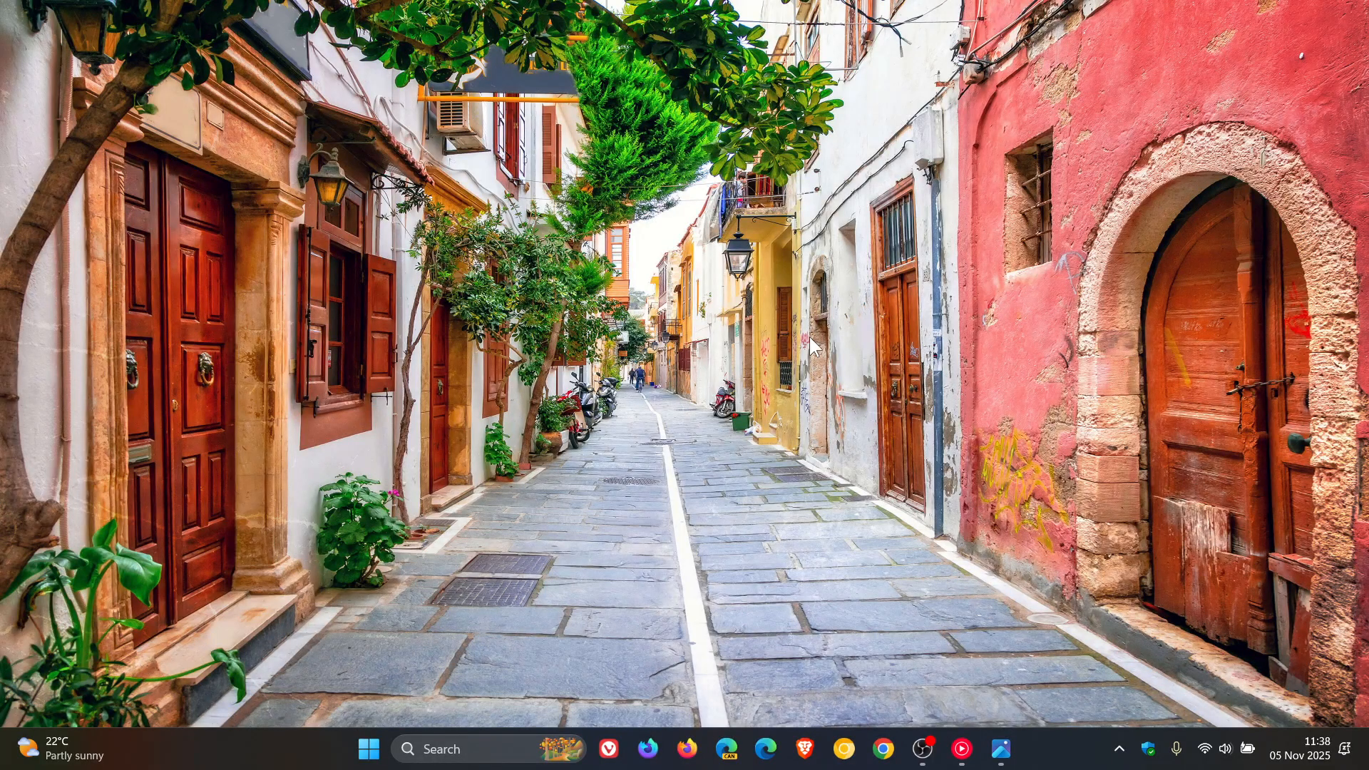
mouse_move(854, 365)
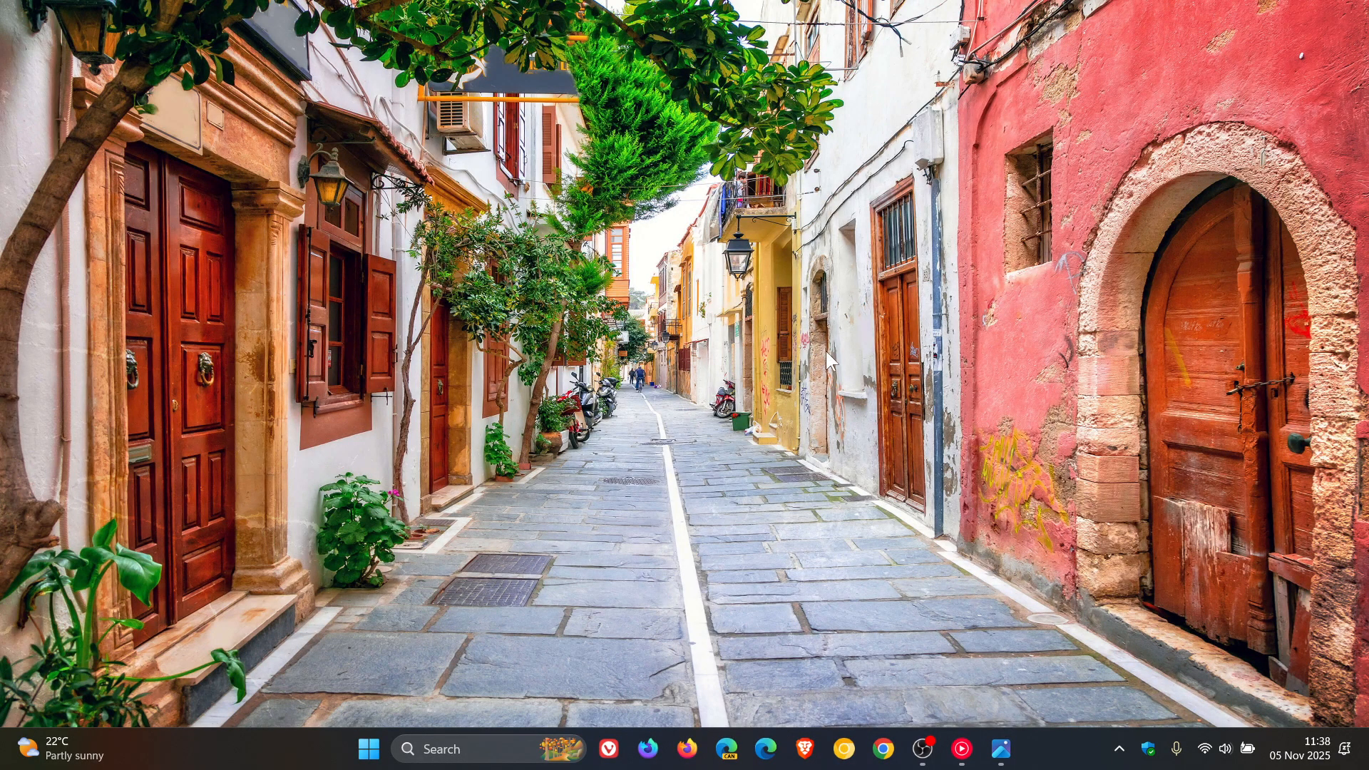